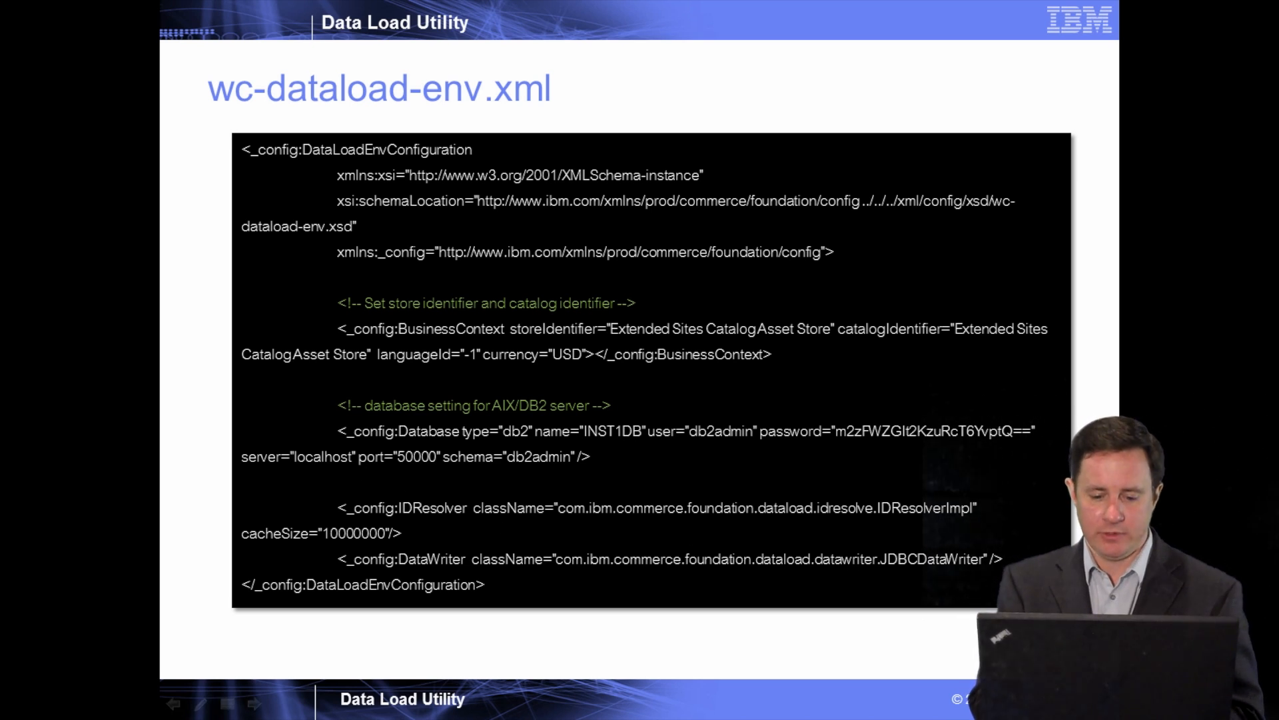
pyautogui.moveTo(595, 385)
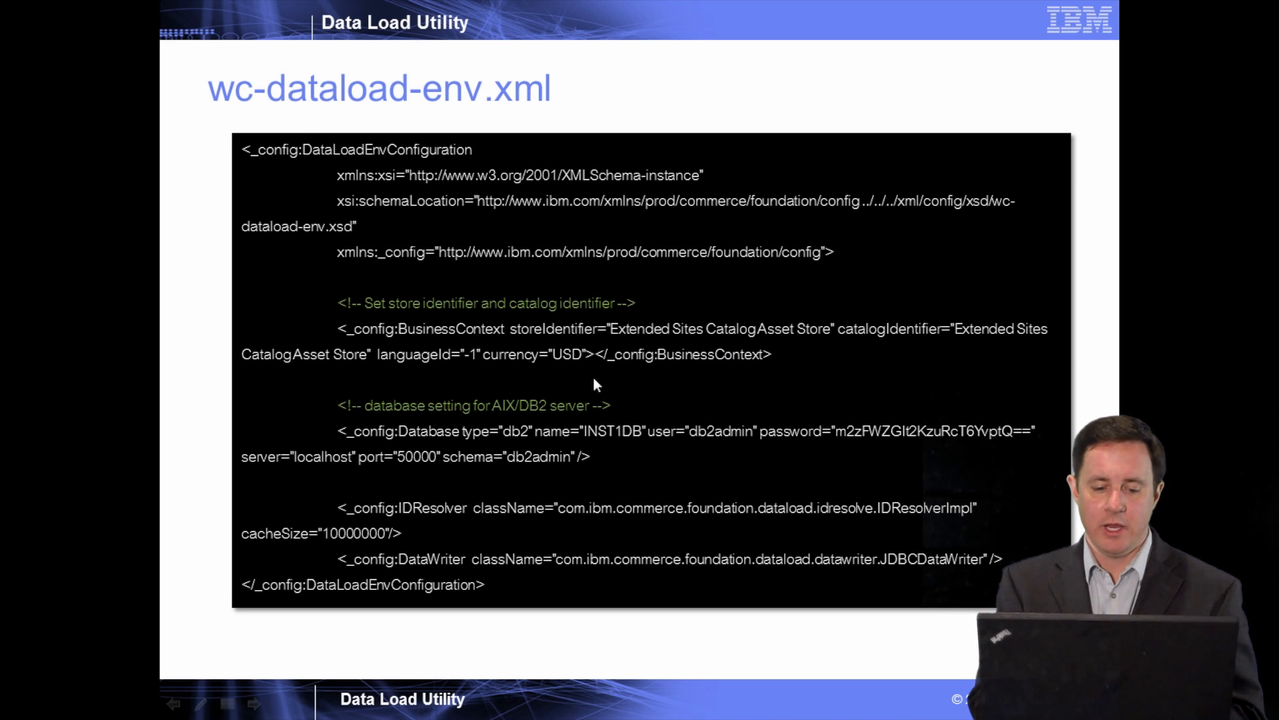
pyautogui.moveTo(546, 386)
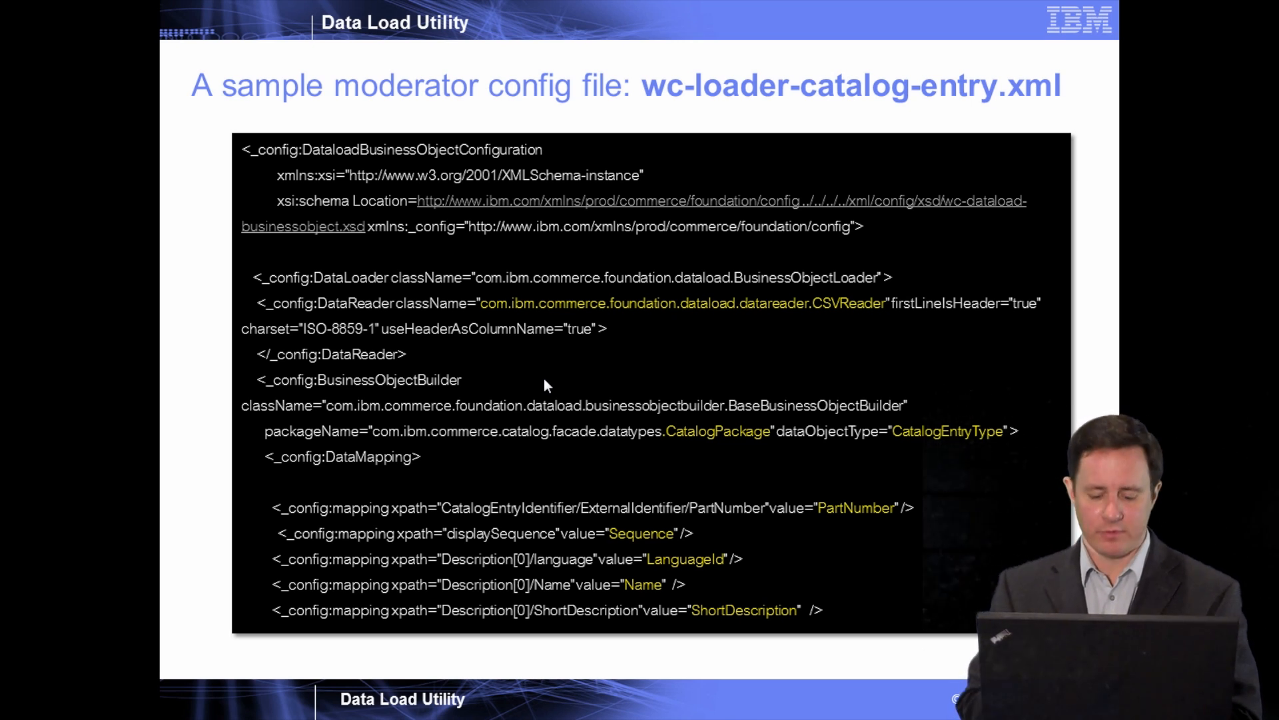
pyautogui.moveTo(812, 350)
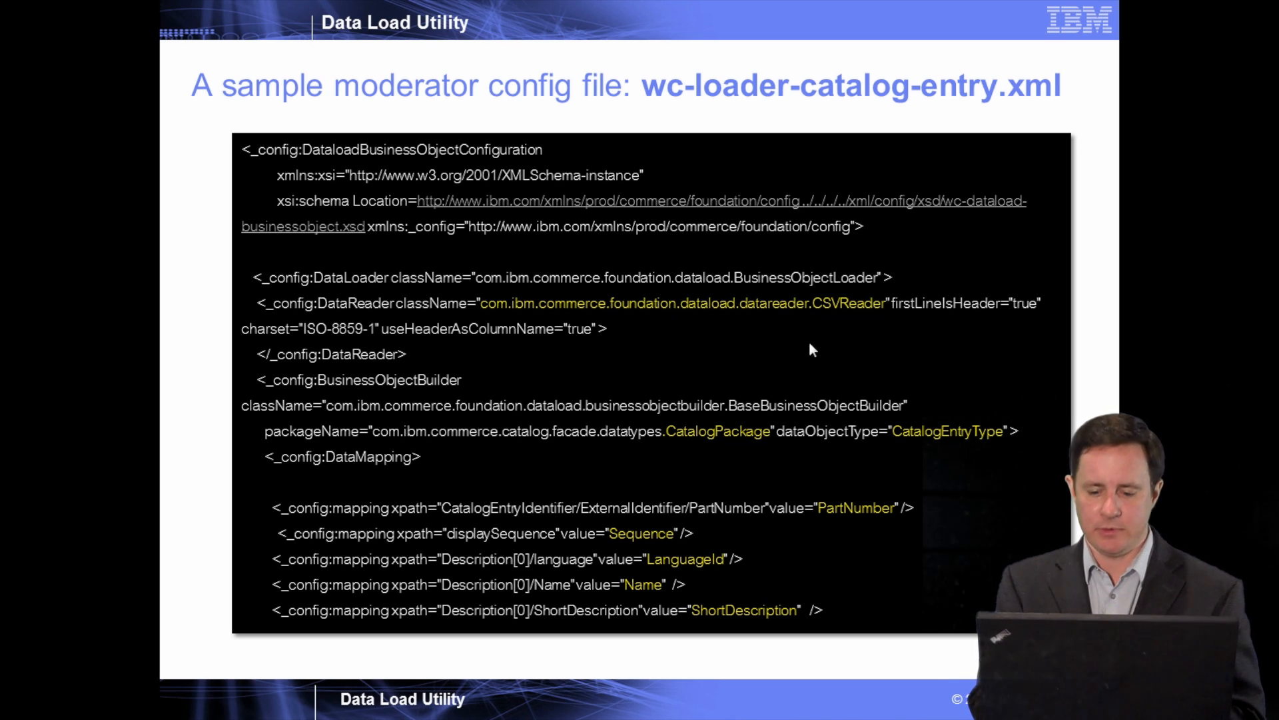
pyautogui.moveTo(822, 521)
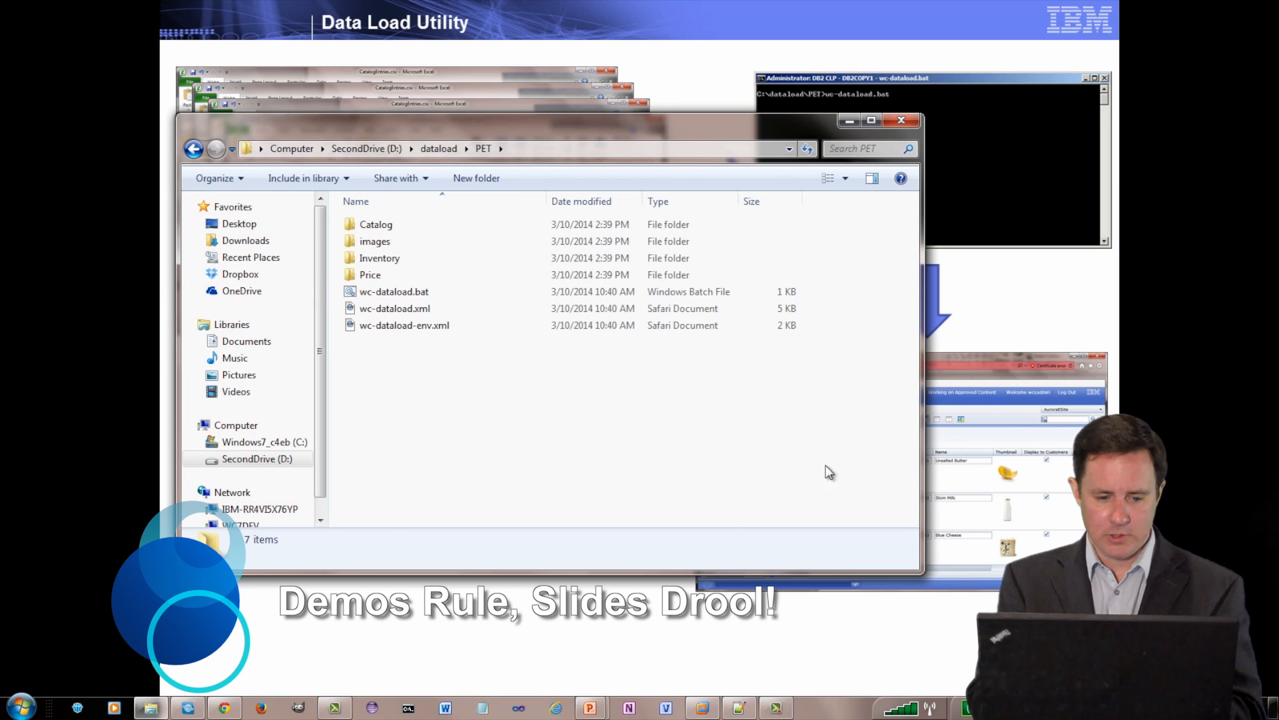
pyautogui.moveTo(569, 450)
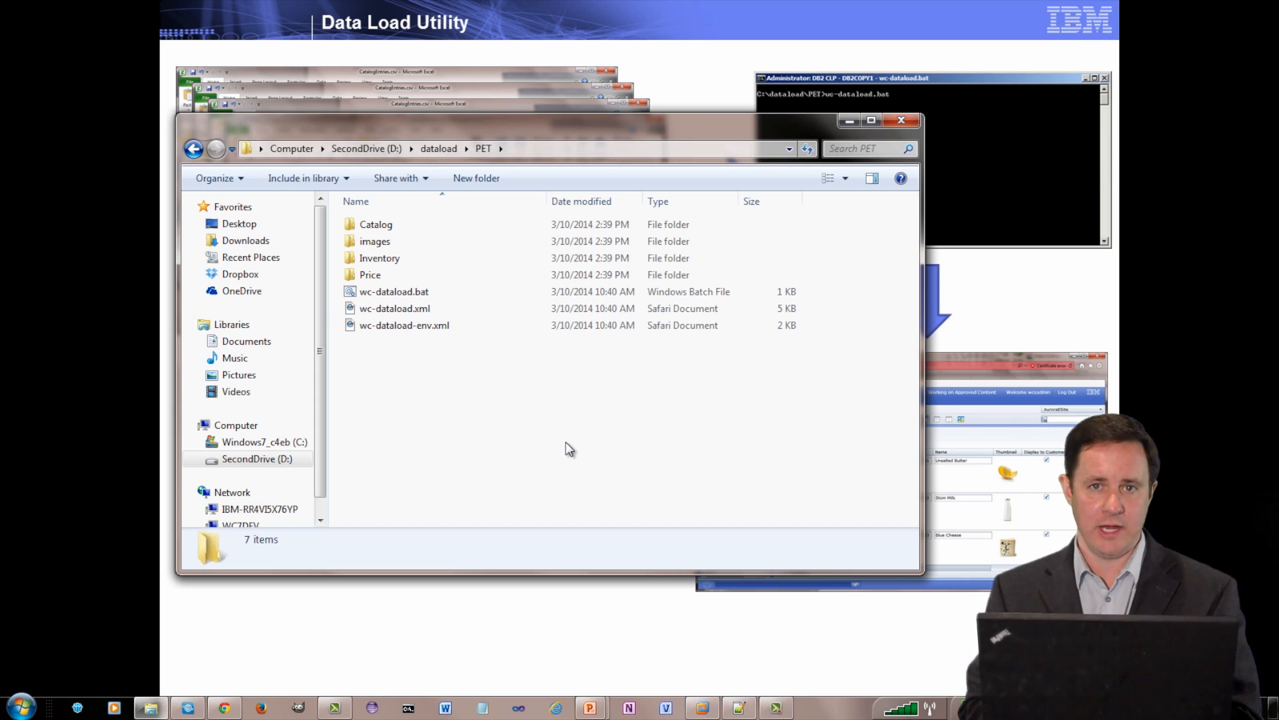
pyautogui.moveTo(540, 426)
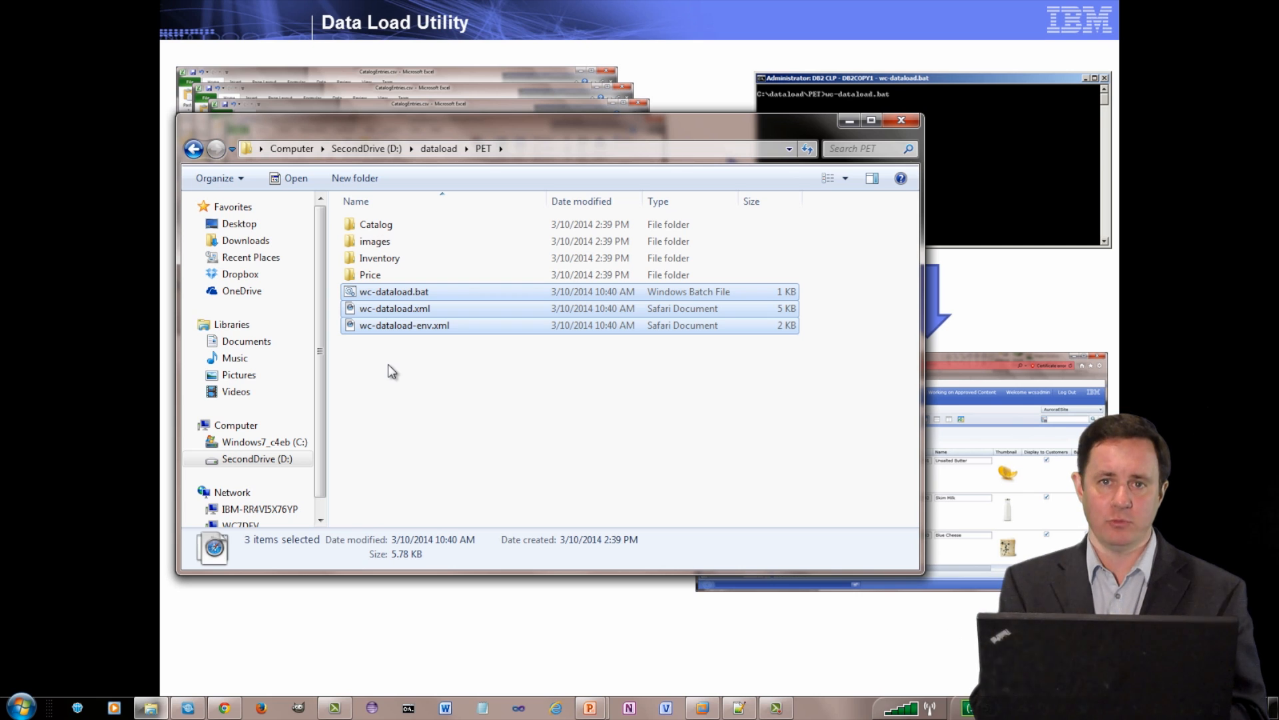
# Open wc-dataload.xml from the PET folder for editing in Notepad++ via its context menu
pyautogui.click(394, 368)
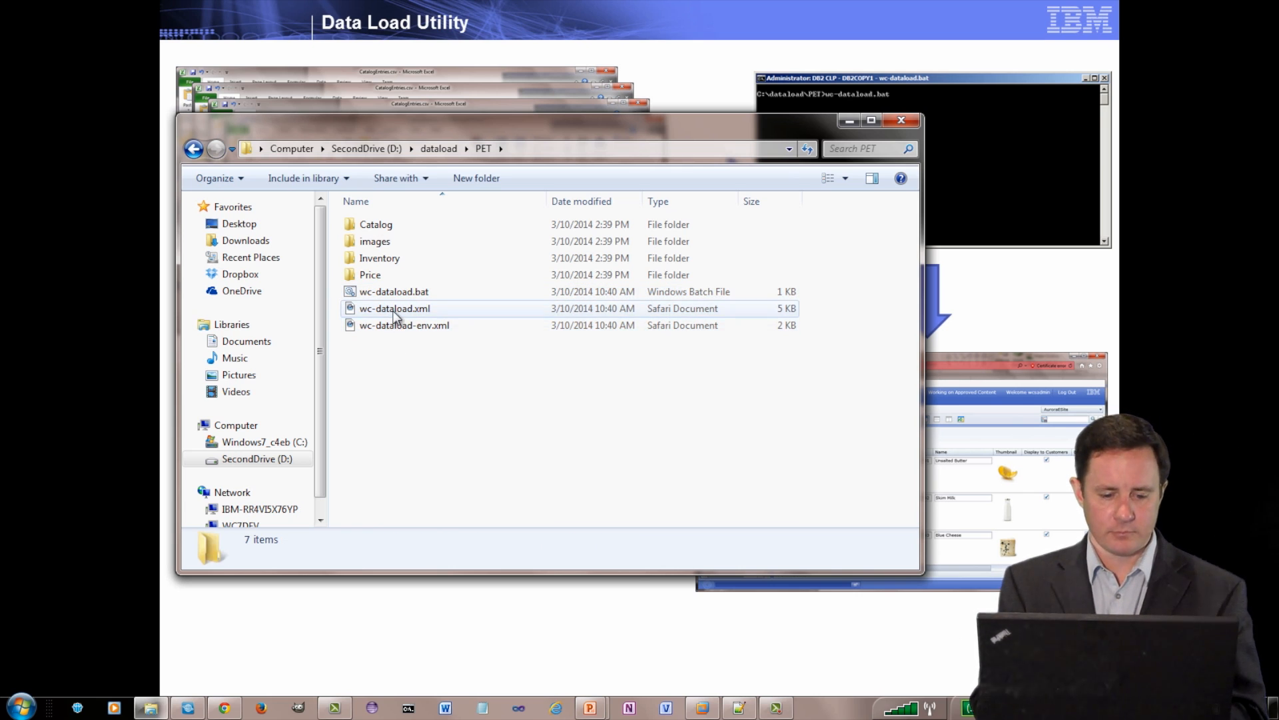
pyautogui.rightClick(394, 307)
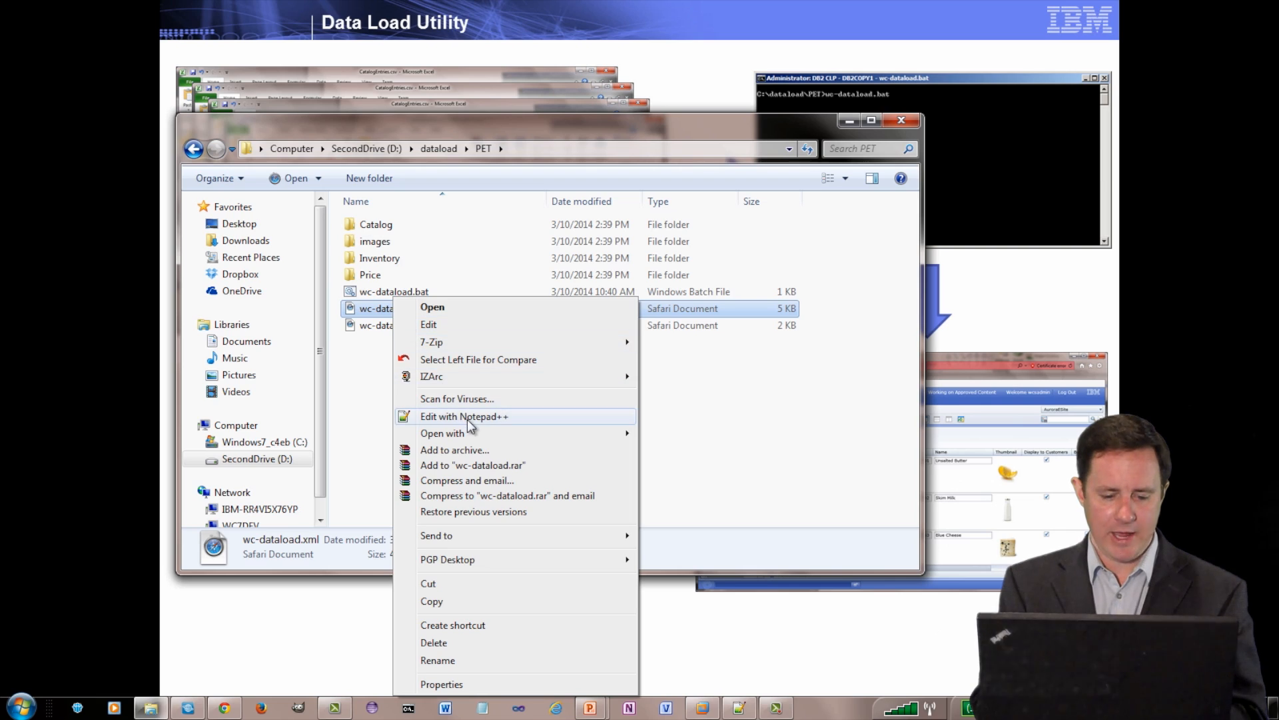
pyautogui.click(464, 416)
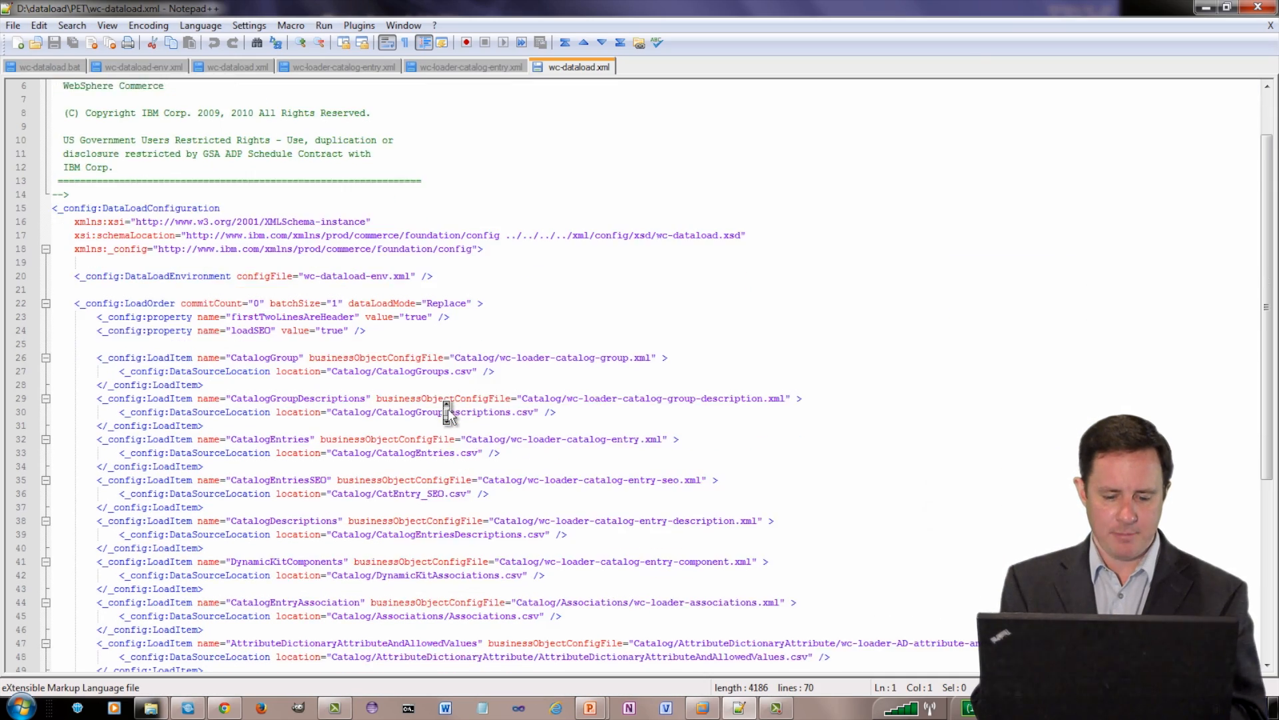
pyautogui.scroll(-3)
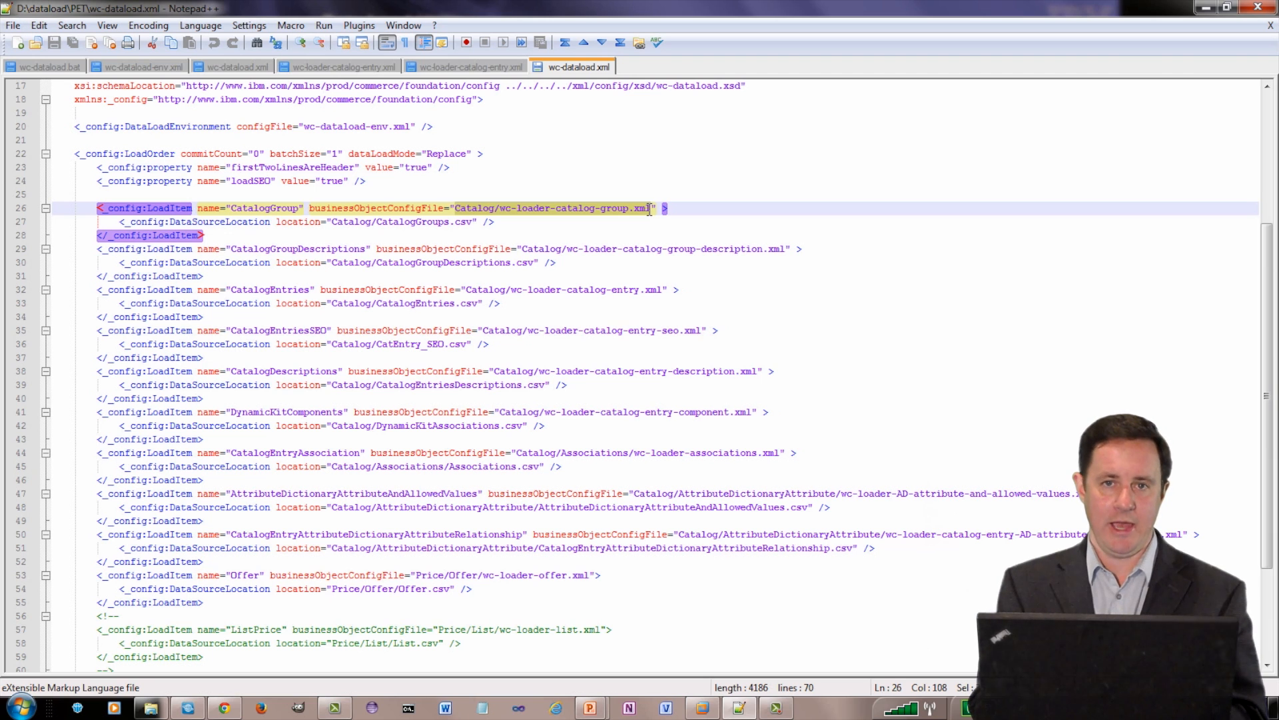
pyautogui.moveTo(1067, 79)
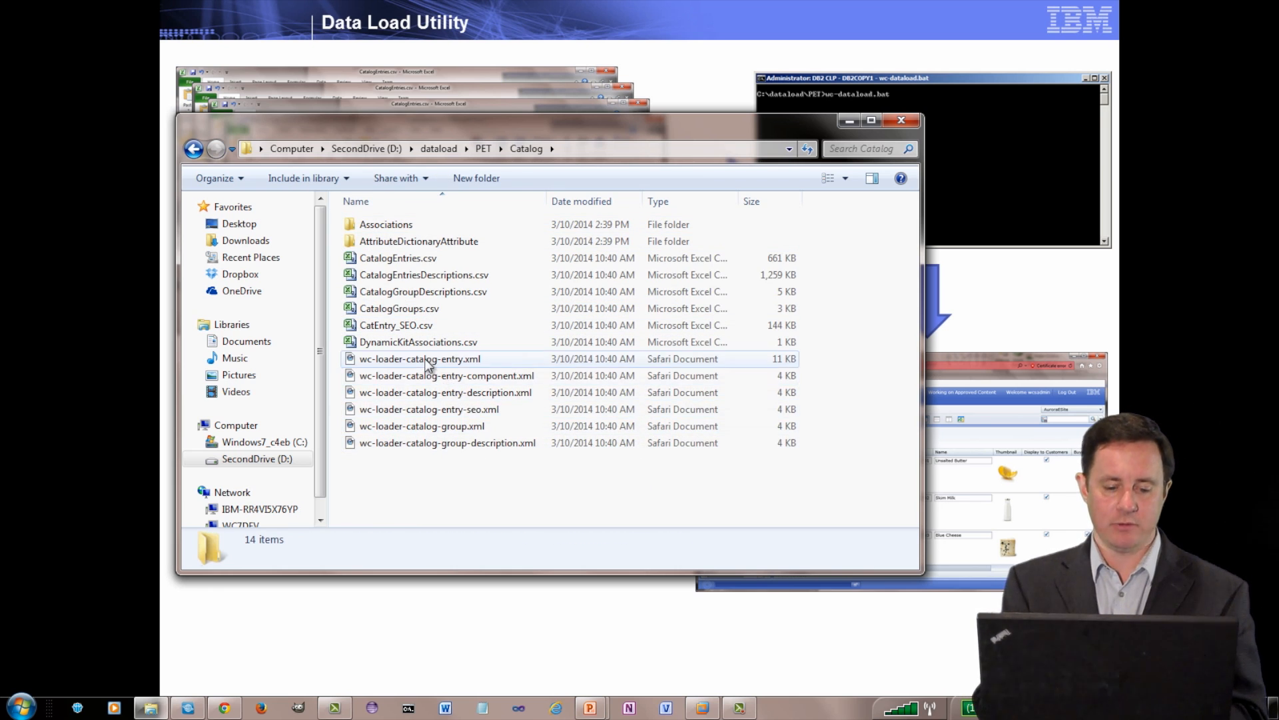
# Review wc-loader-catalog-entry.xml and CatalogEntries.csv in the Catalog folder, then bring the VMware VM forward
pyautogui.click(419, 359)
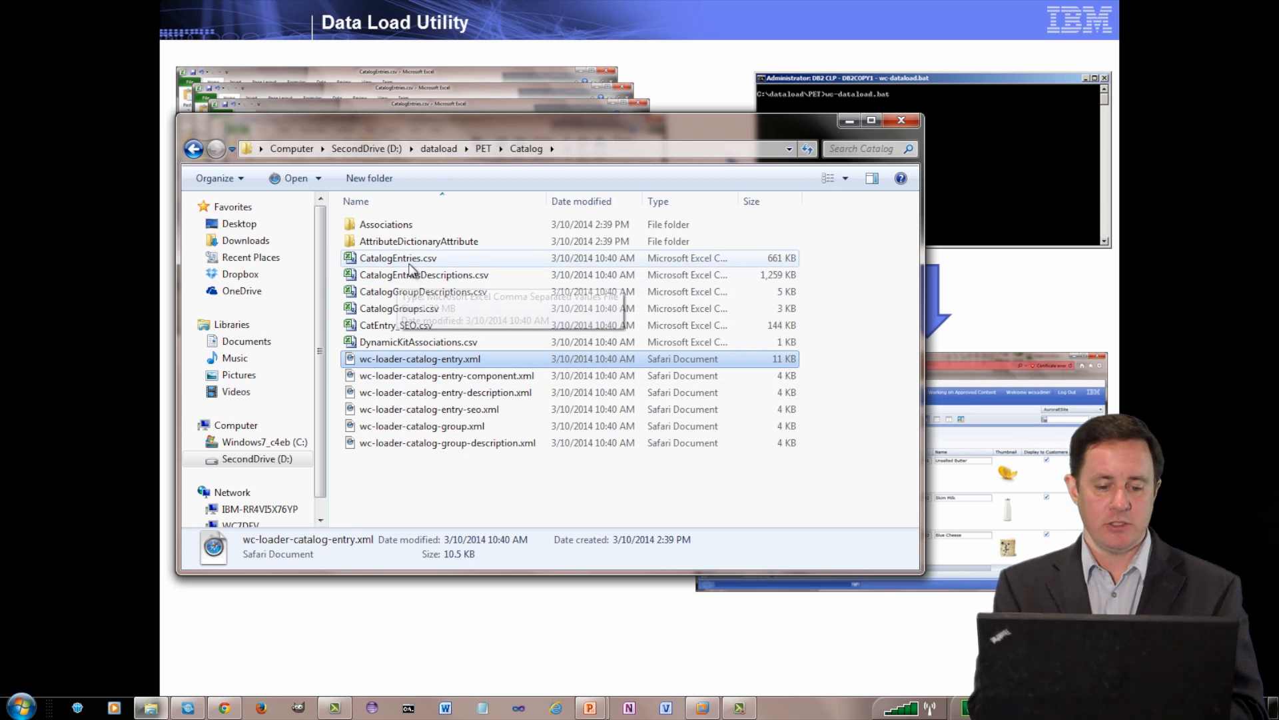
pyautogui.click(398, 257)
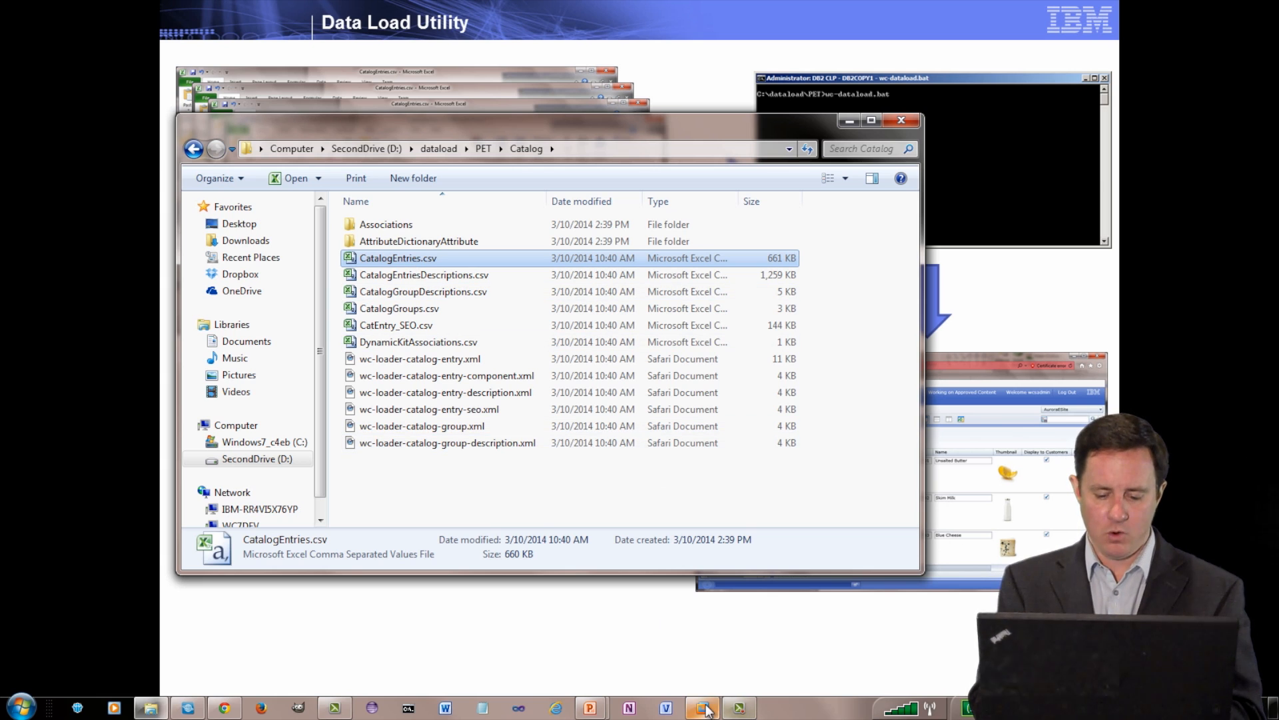
pyautogui.click(700, 708)
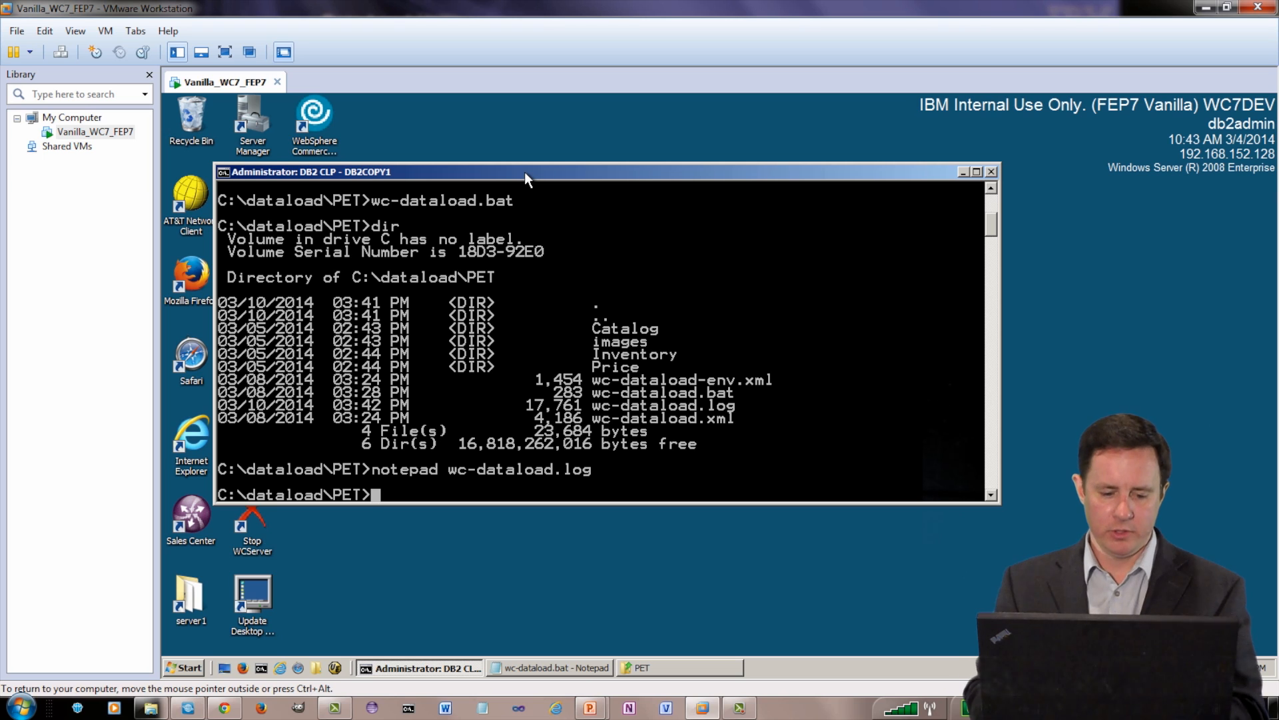
# Relist the PET data-load folder contents with dir in the VM's command prompt
pyautogui.write('wc-dataload.bat')
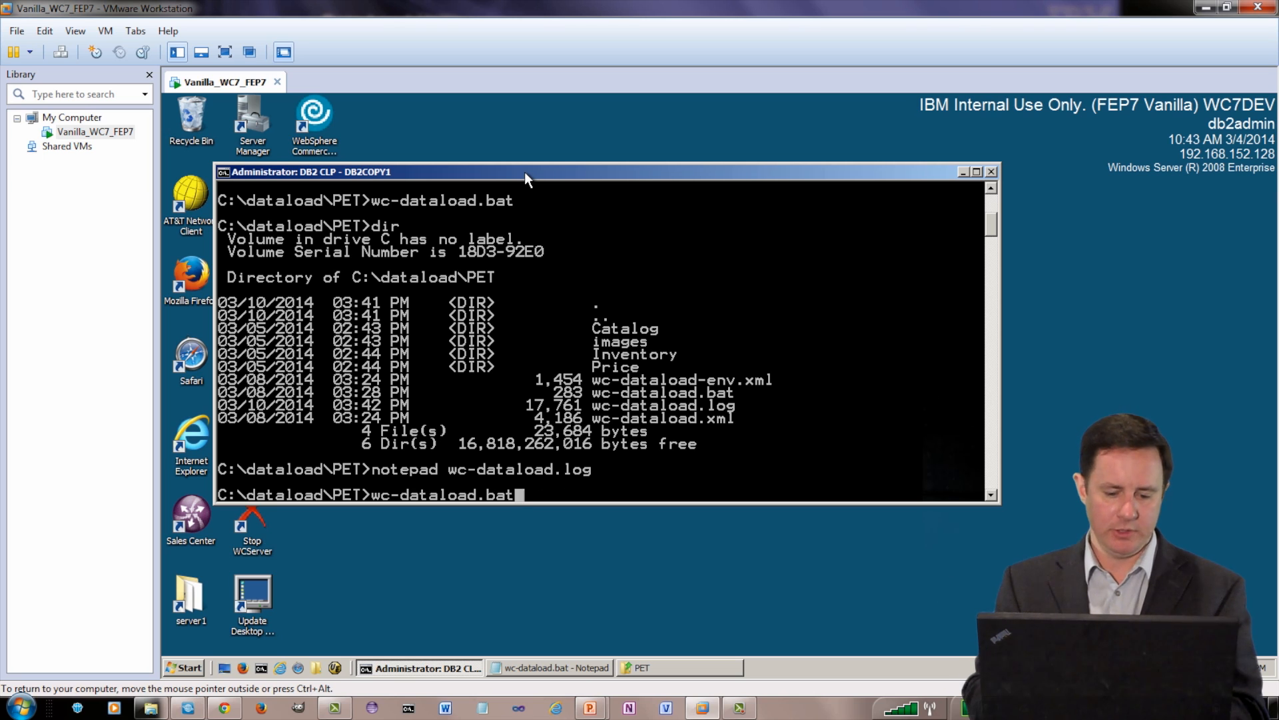
pyautogui.write('dir')
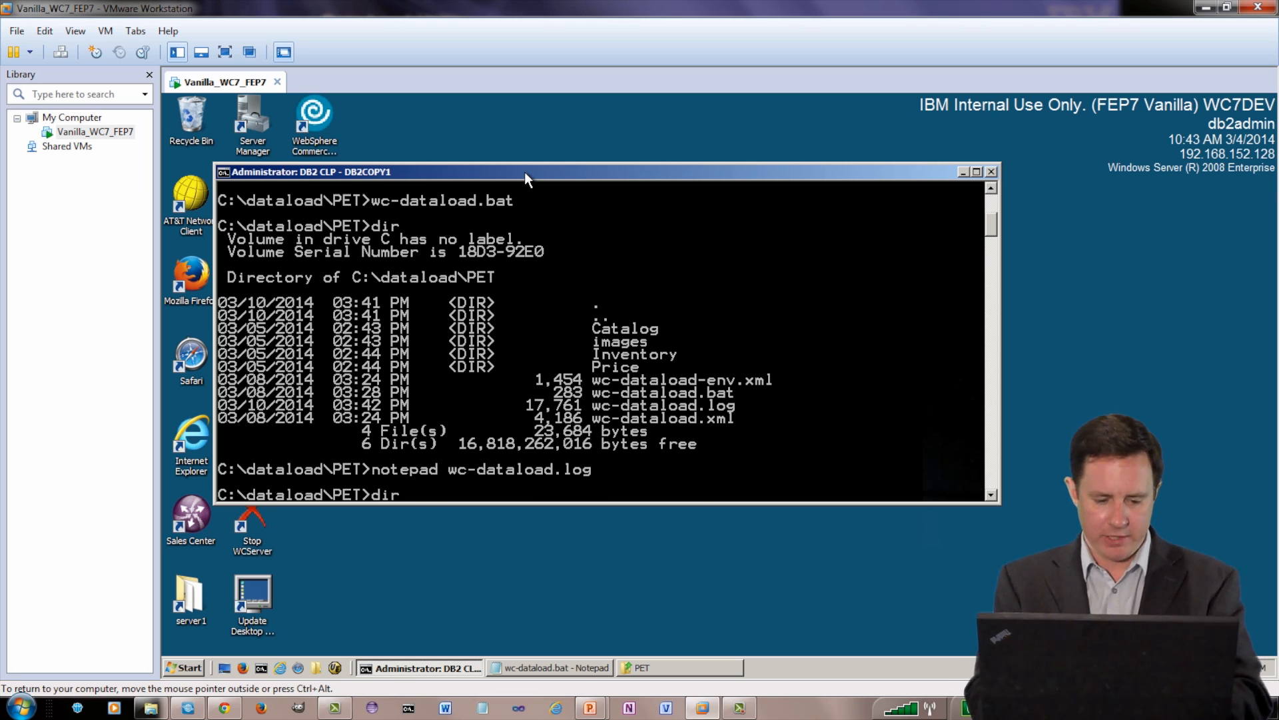
pyautogui.press('Return')
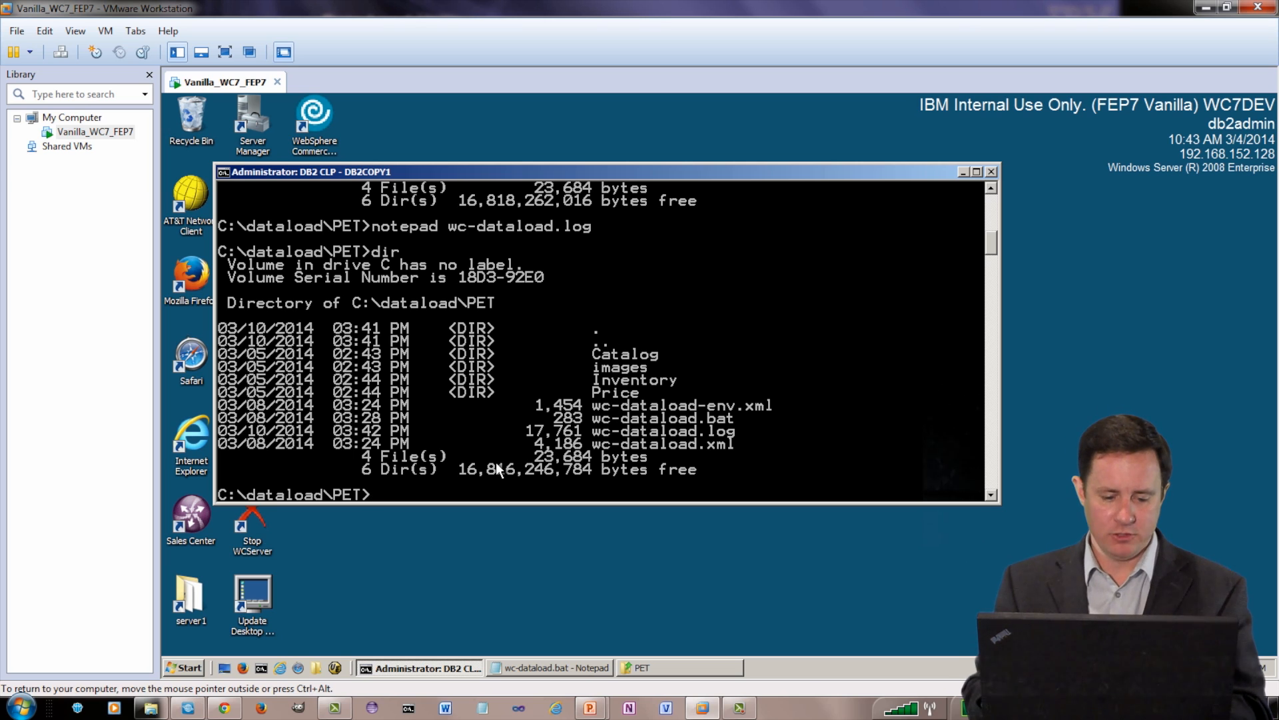
# Run wc-dataload.bat to load the catalog data, then view wc-dataload.log in Notepad
pyautogui.write('notepad wc-dataload.log')
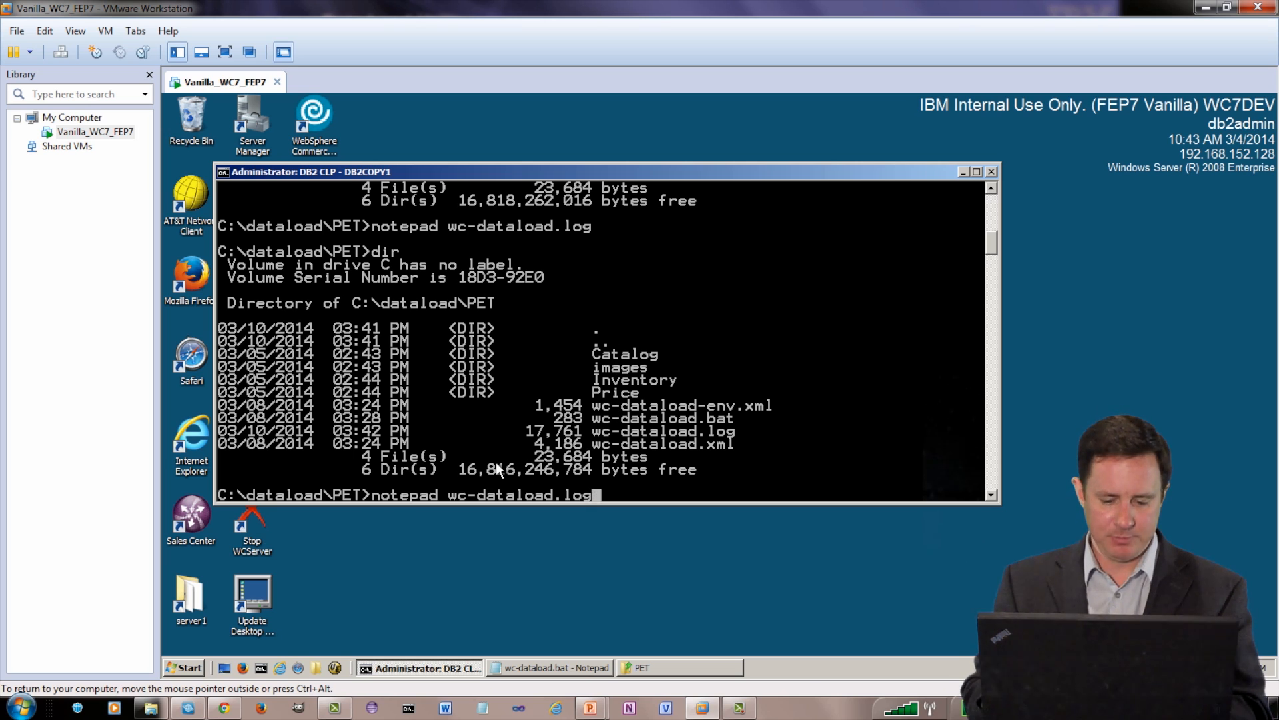
pyautogui.write('wc-dataload.bat')
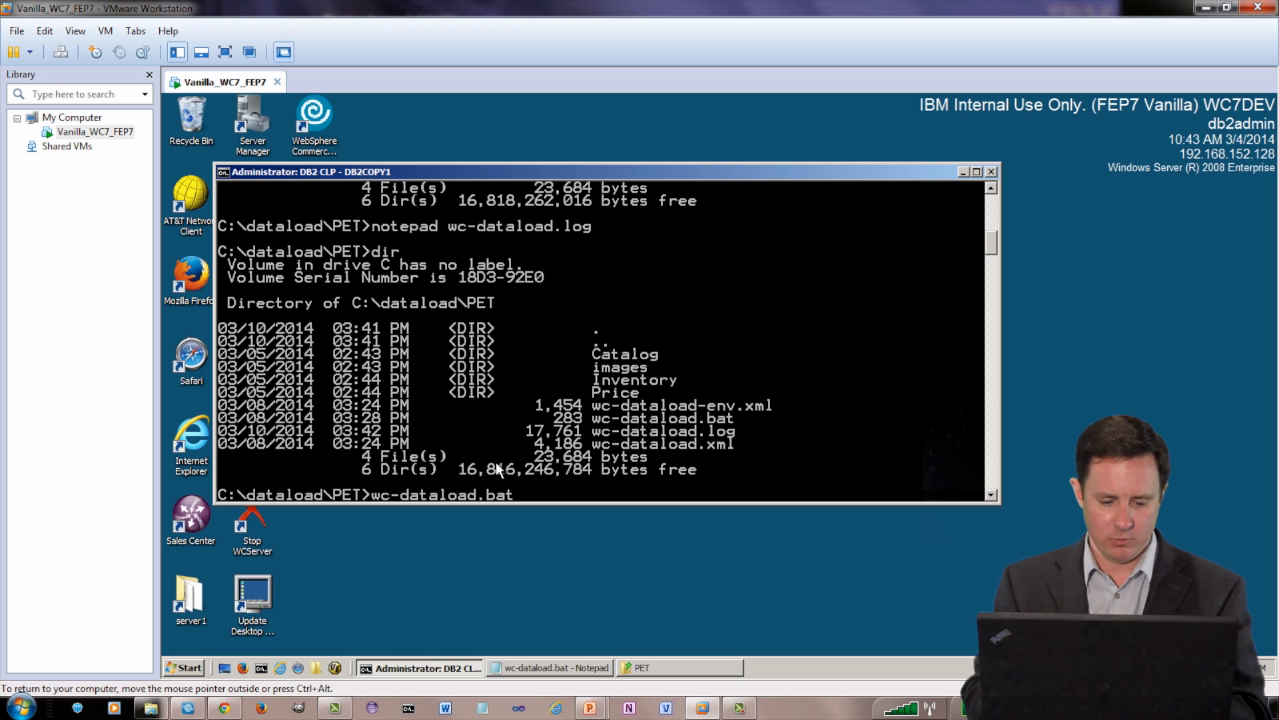
pyautogui.press('Return')
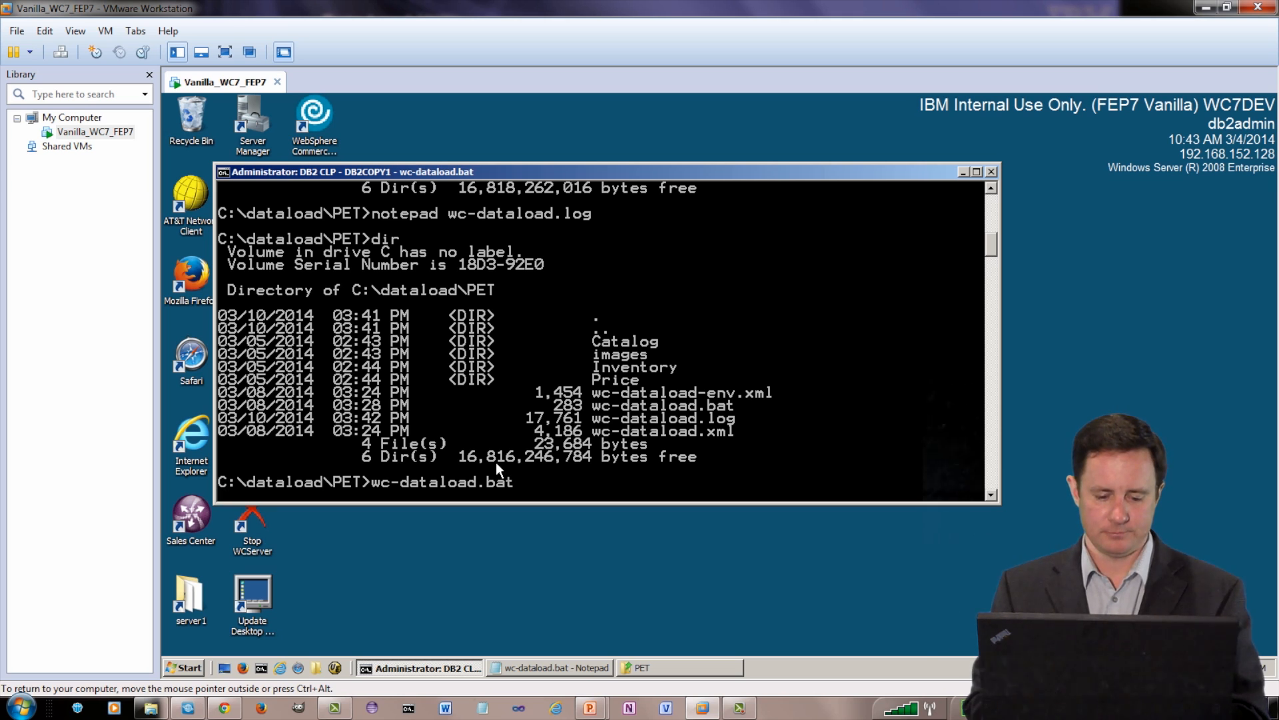
pyautogui.press('Return')
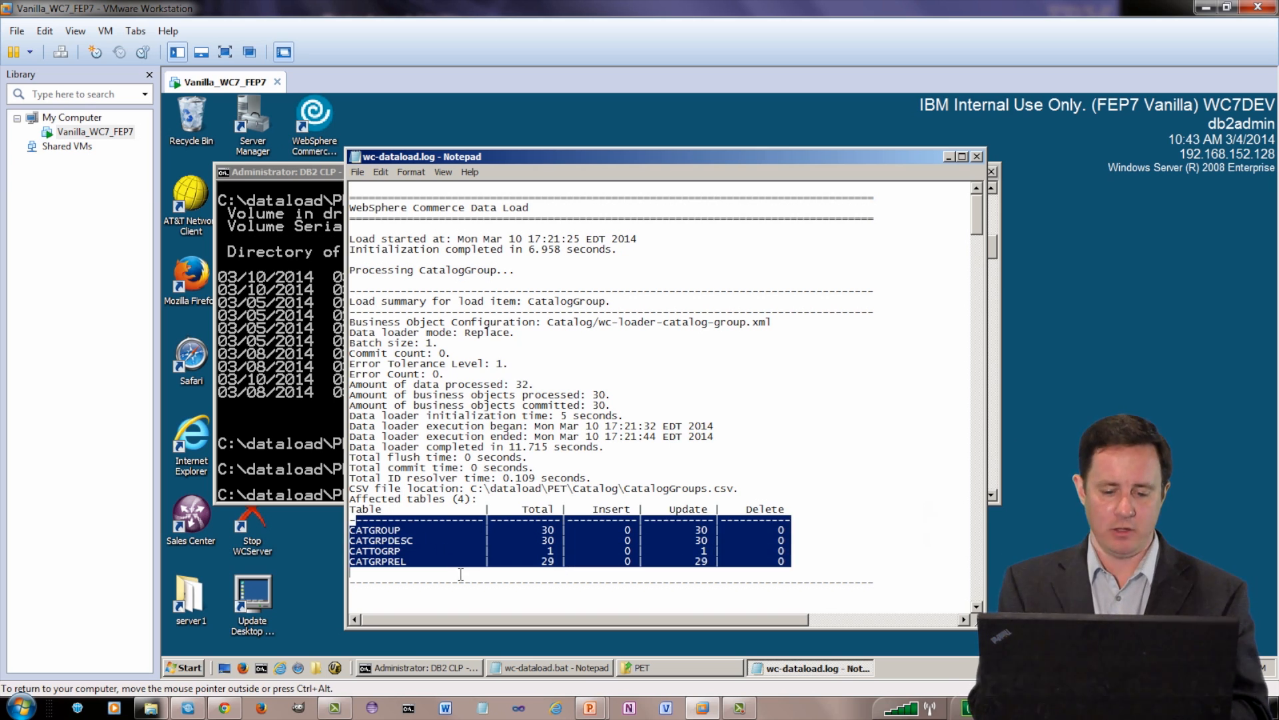
pyautogui.moveTo(548, 545)
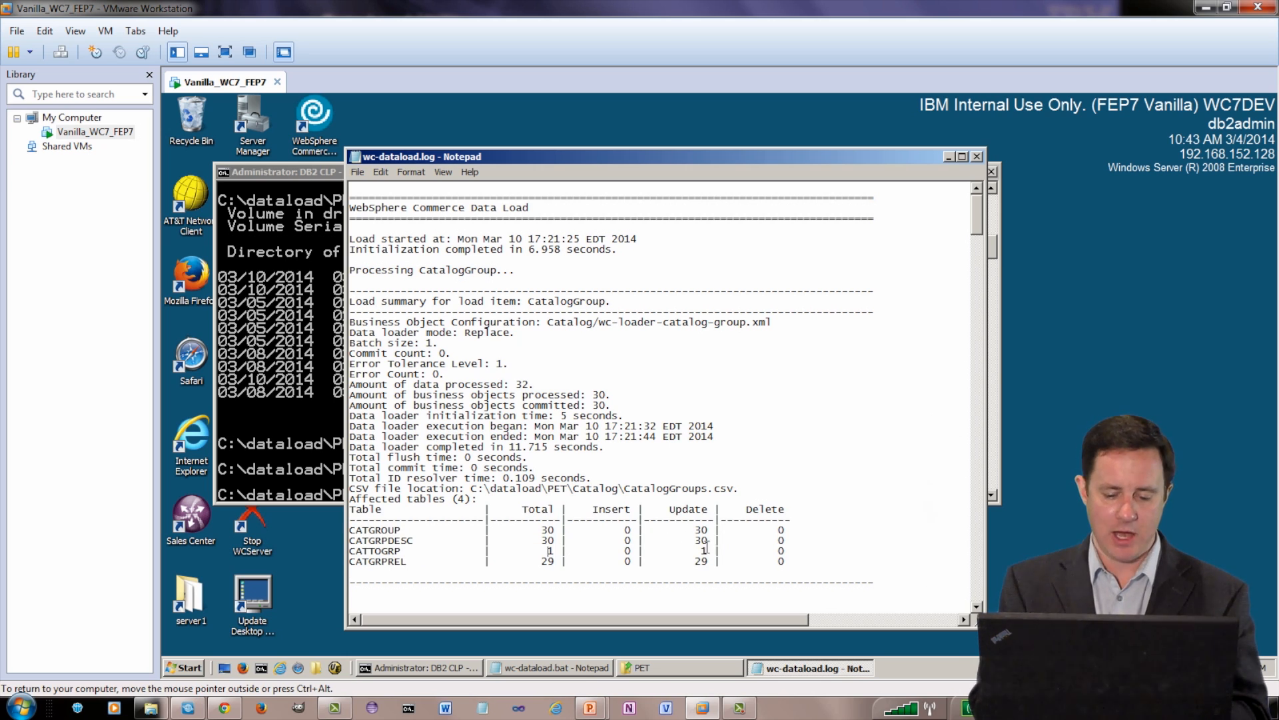
pyautogui.moveTo(730, 283)
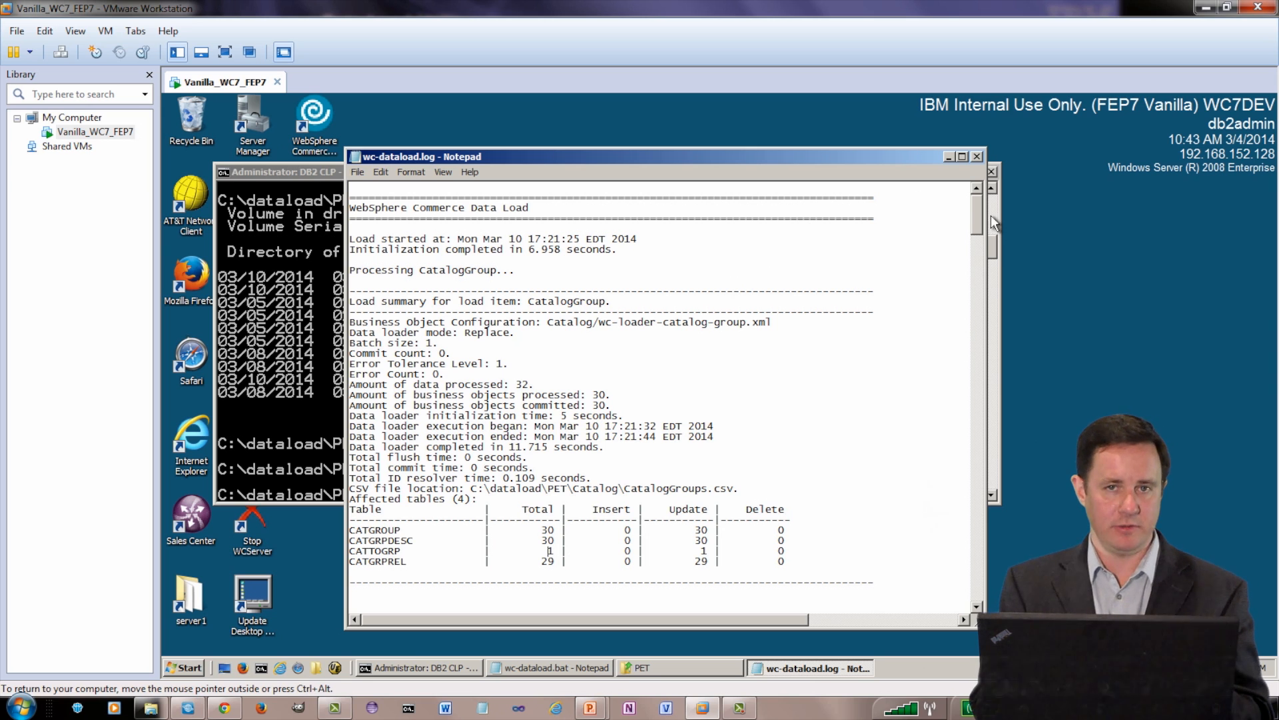
# Scroll through wc-dataload.log's load summaries down to the FulfillmentProperty affected tables
pyautogui.scroll(-3)
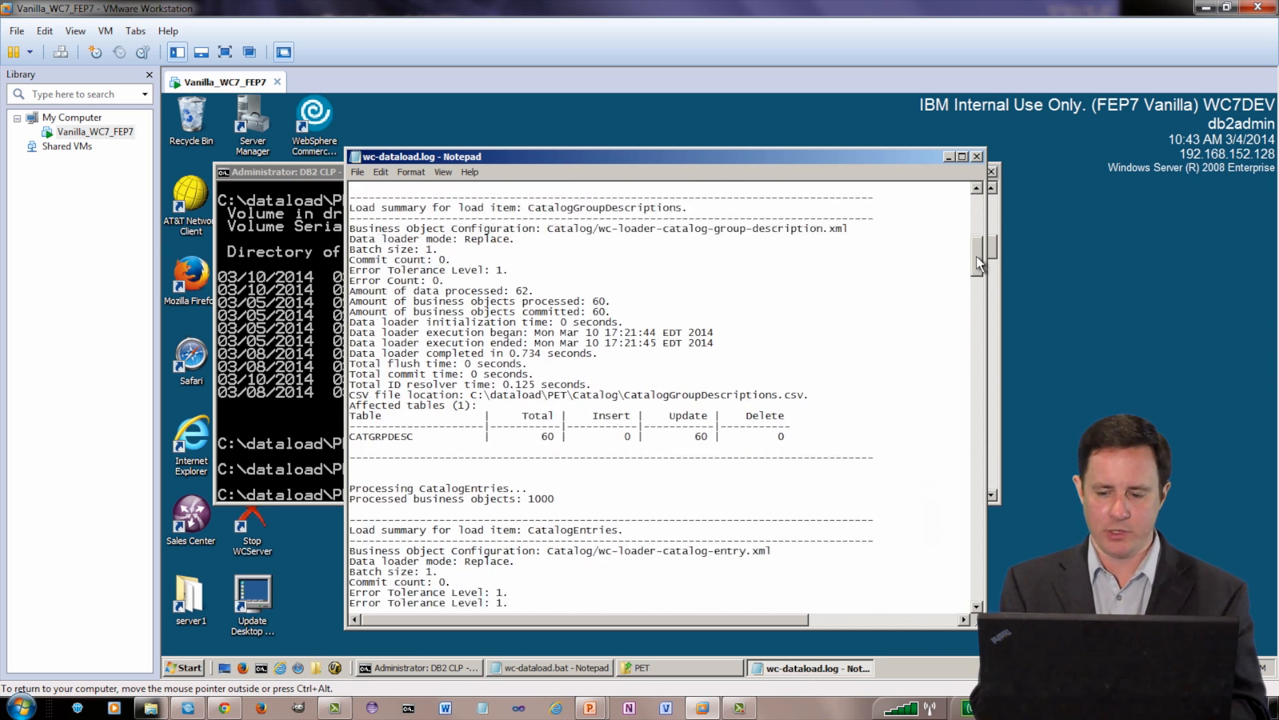
pyautogui.scroll(-3)
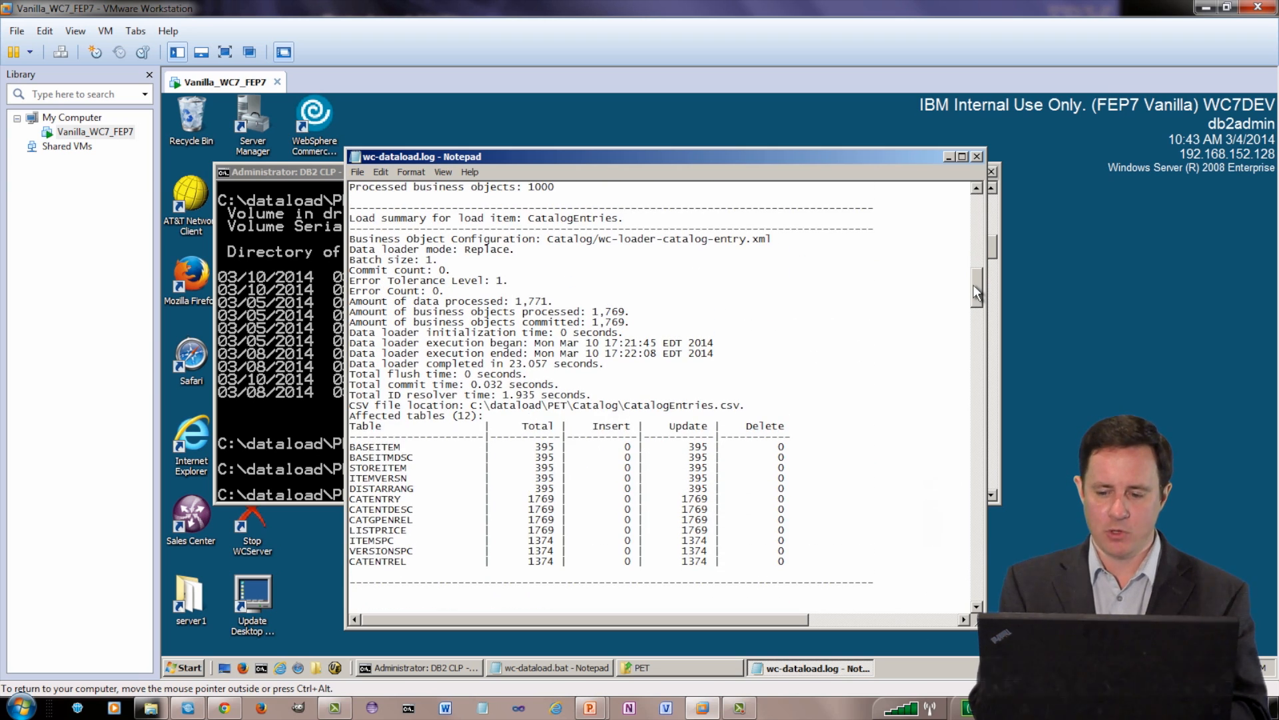
pyautogui.scroll(-3)
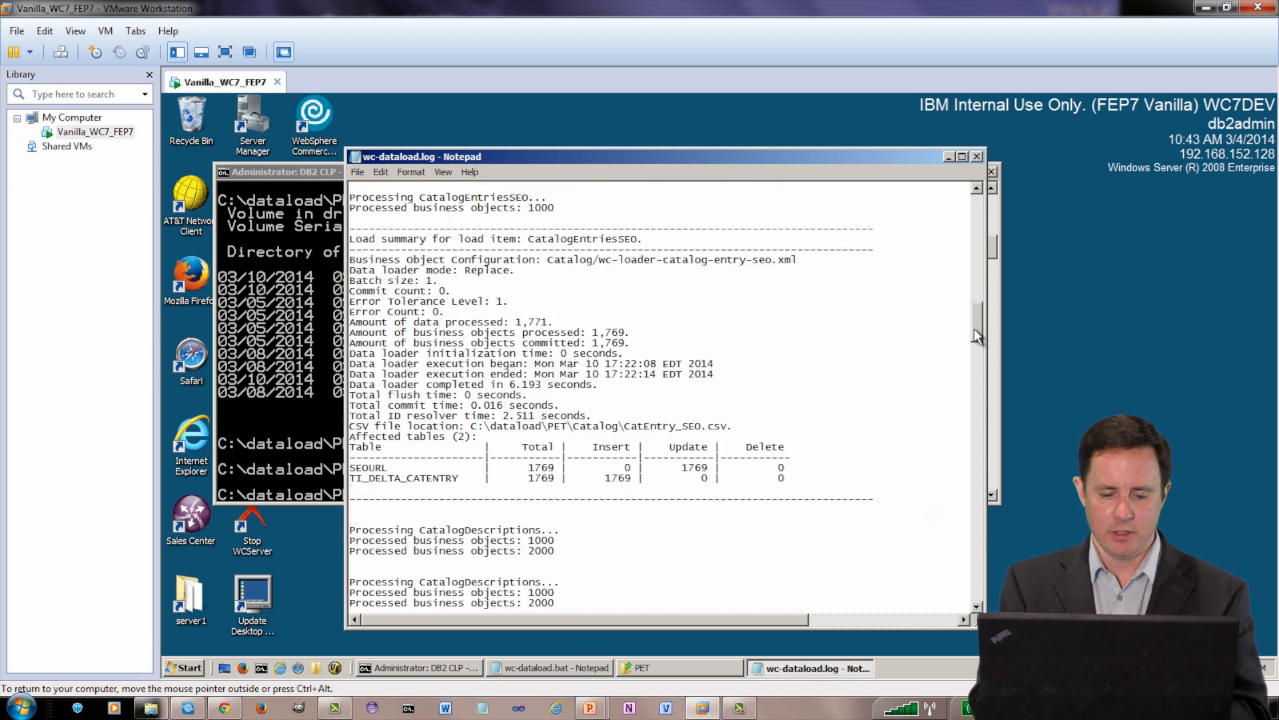
pyautogui.scroll(-3)
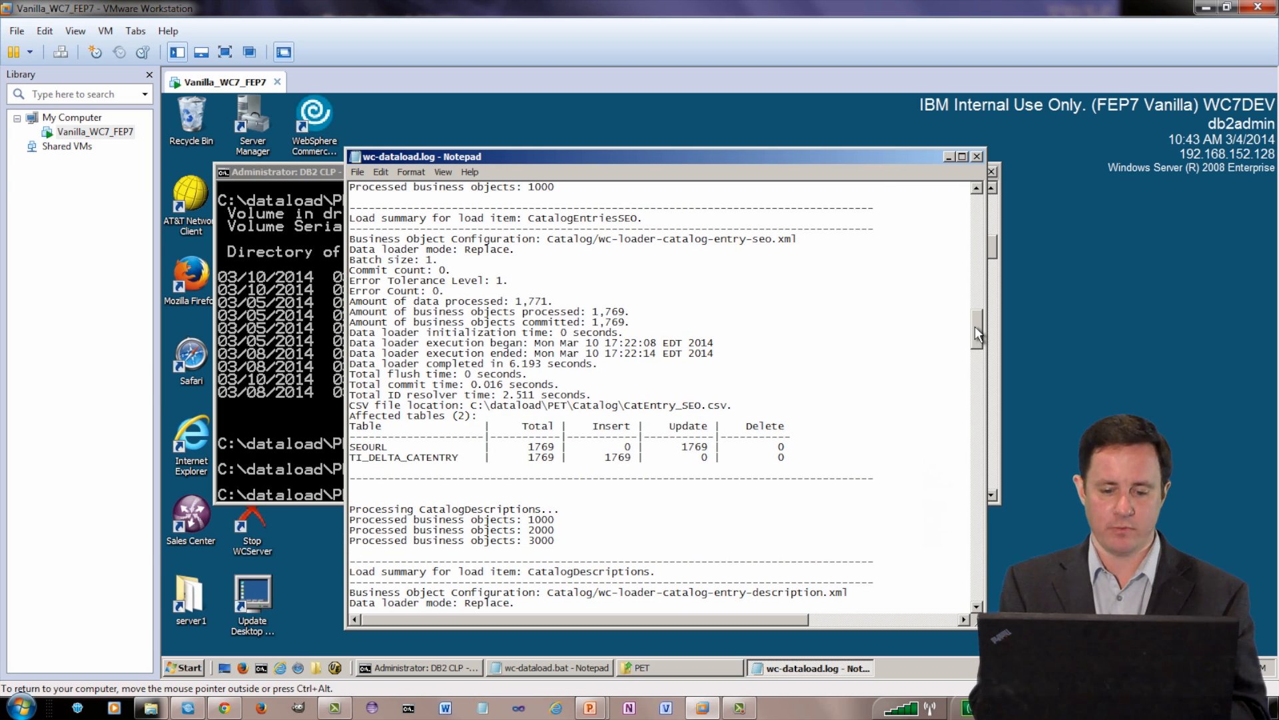
pyautogui.scroll(-3)
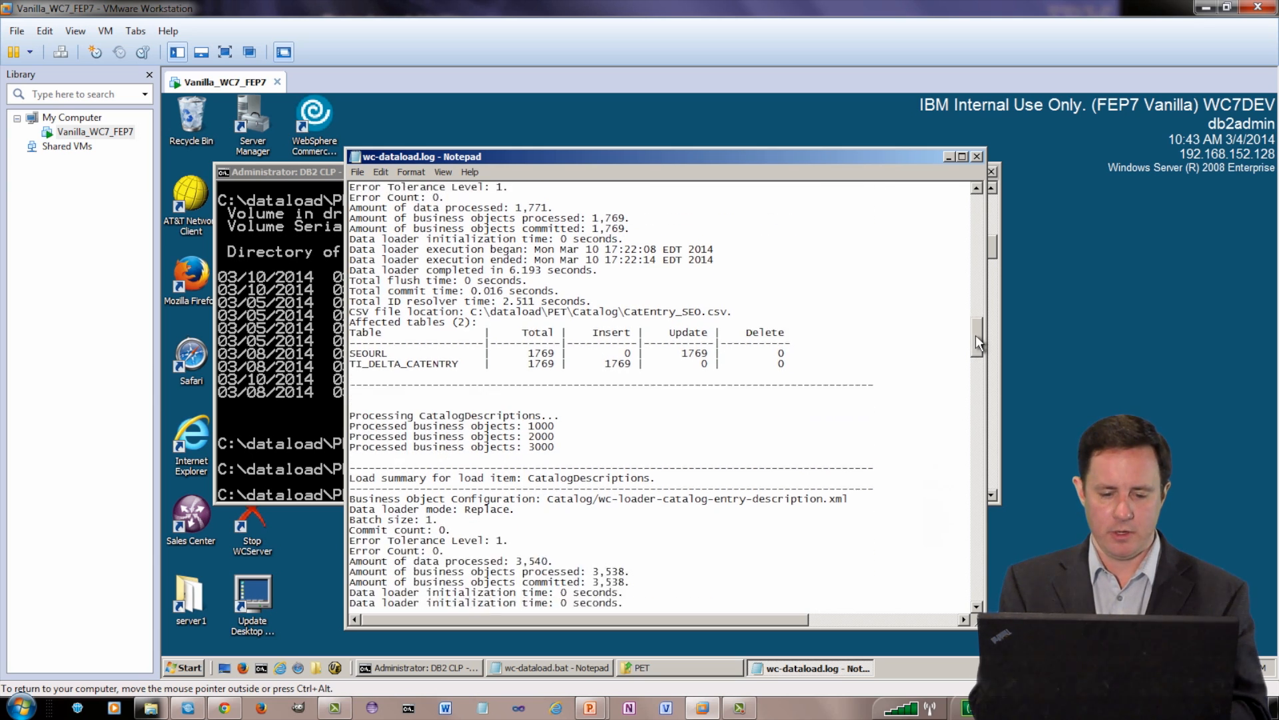
pyautogui.scroll(-3)
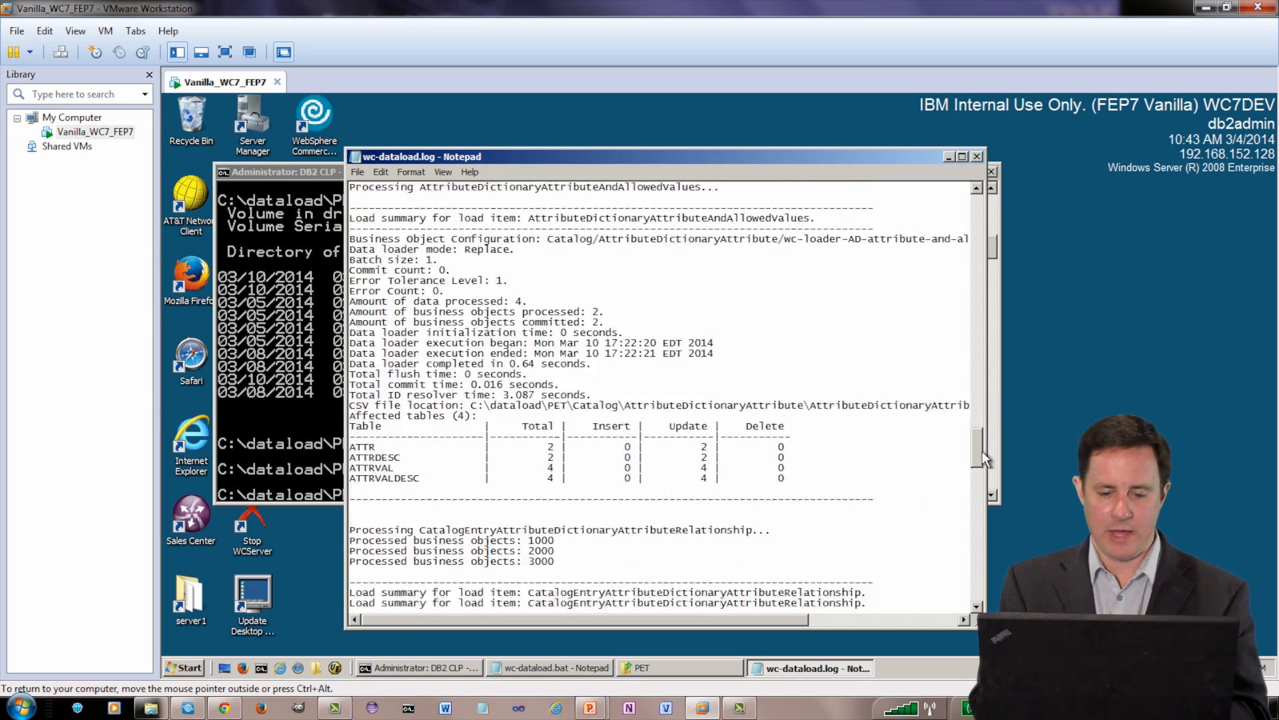
pyautogui.scroll(-3)
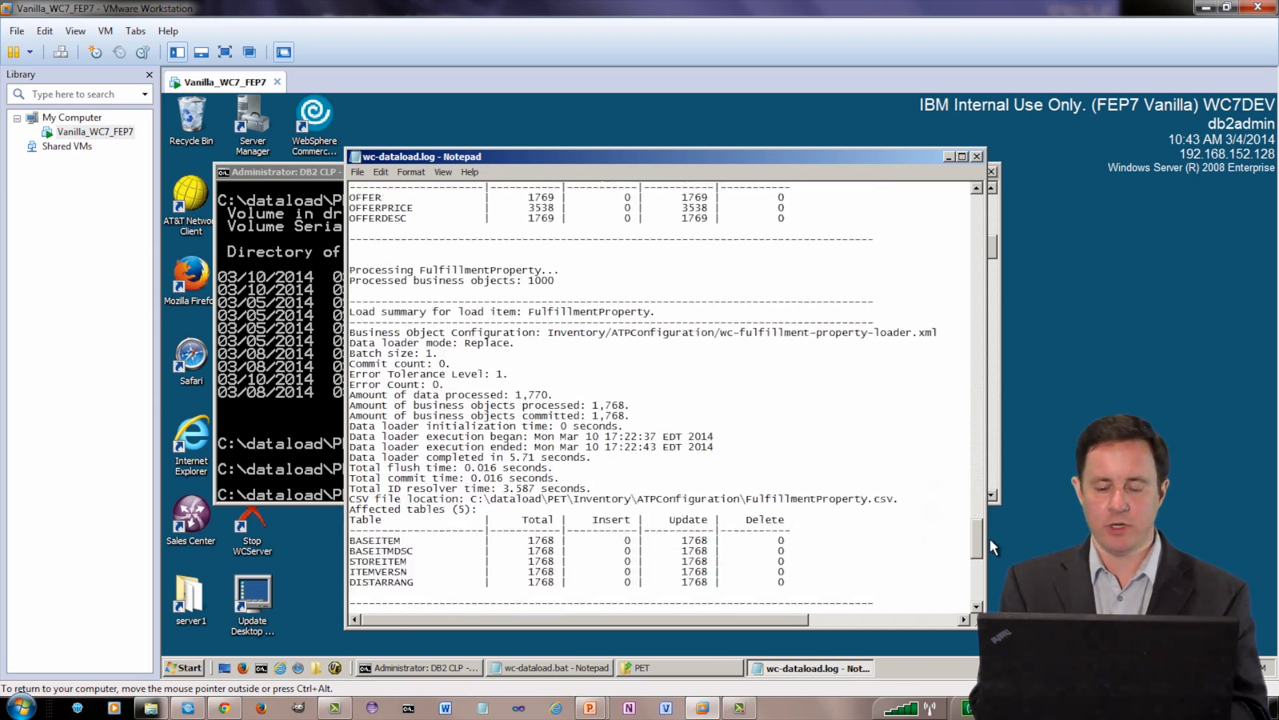